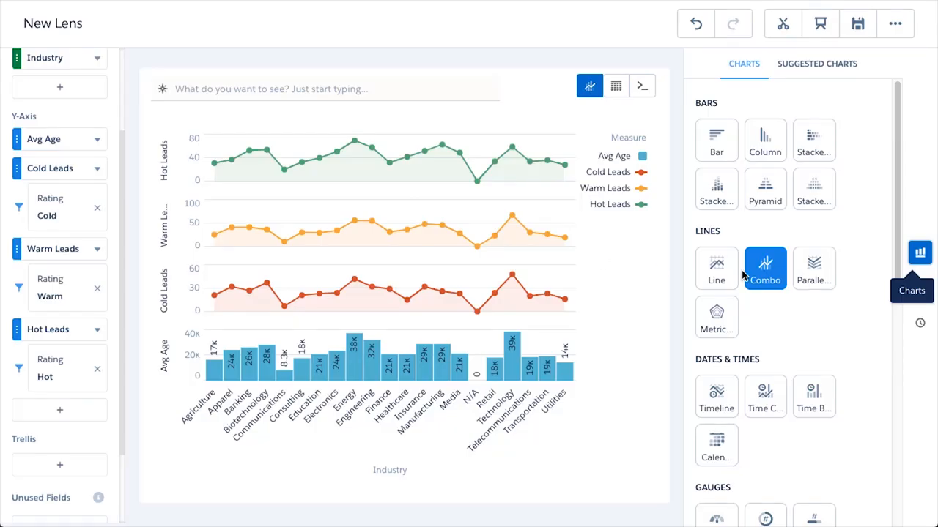
Switch the combo chart's Axis Mode to Dual Axis in the Formatting panel
left_click(919, 287)
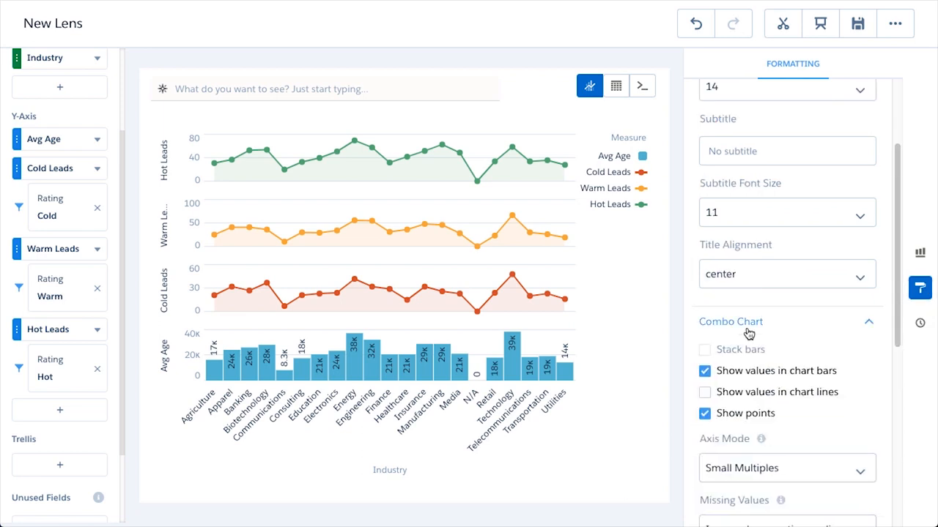
left_click(787, 469)
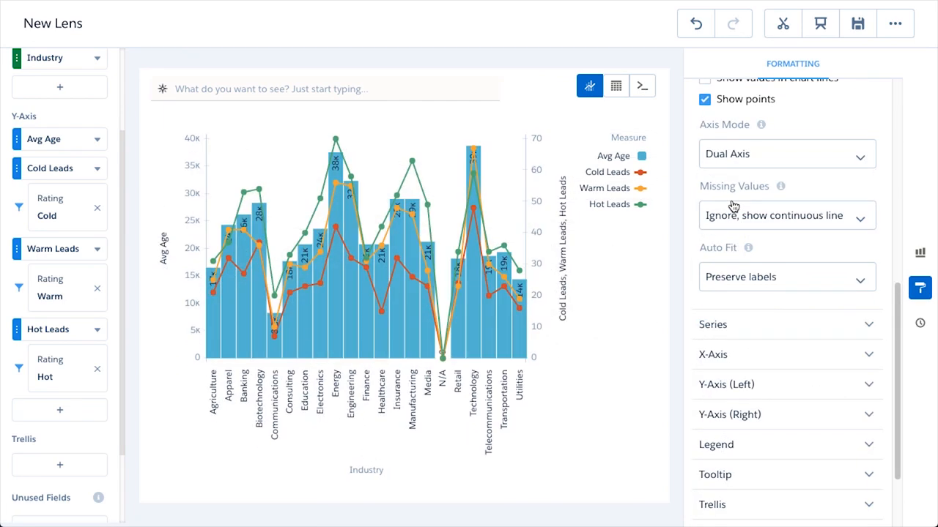
Customize series so Hot, Warm and Cold Leads stack as columns, with Avg Age as a line
left_click(713, 324)
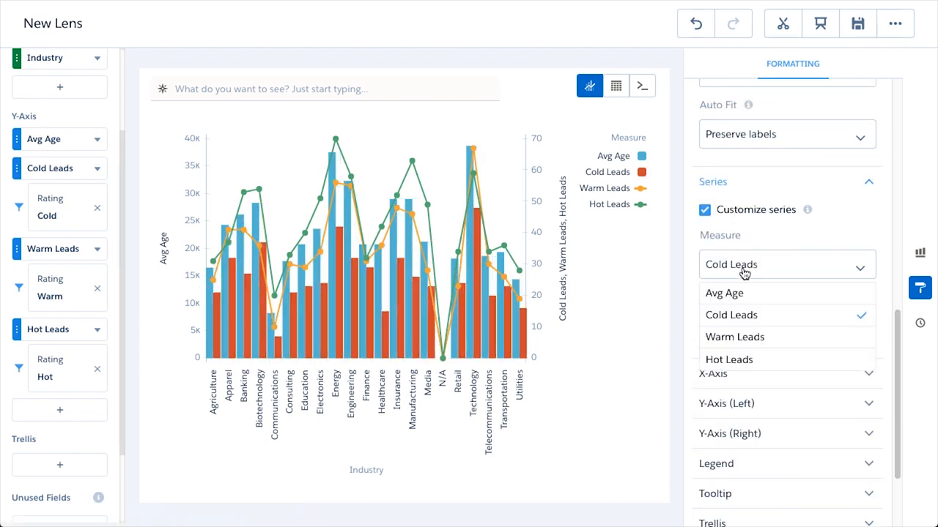
left_click(729, 359)
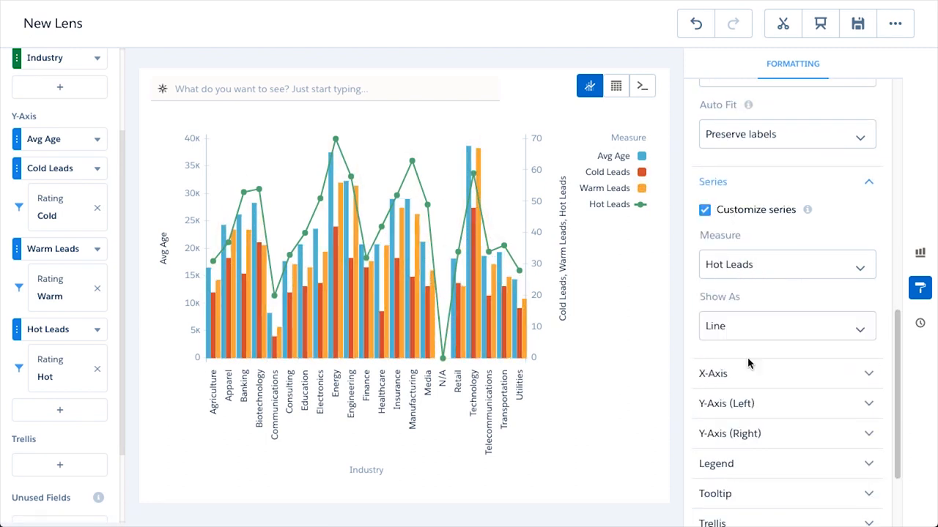
left_click(786, 265)
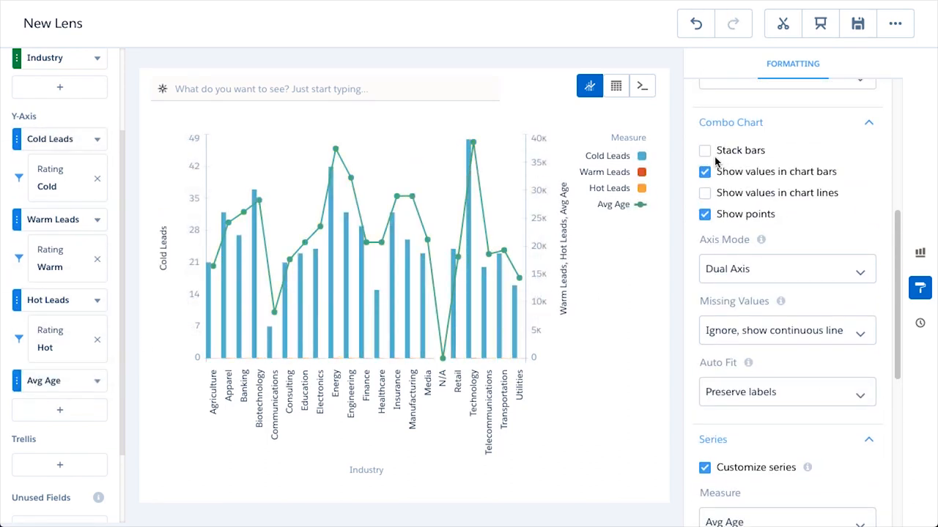
left_click(704, 150)
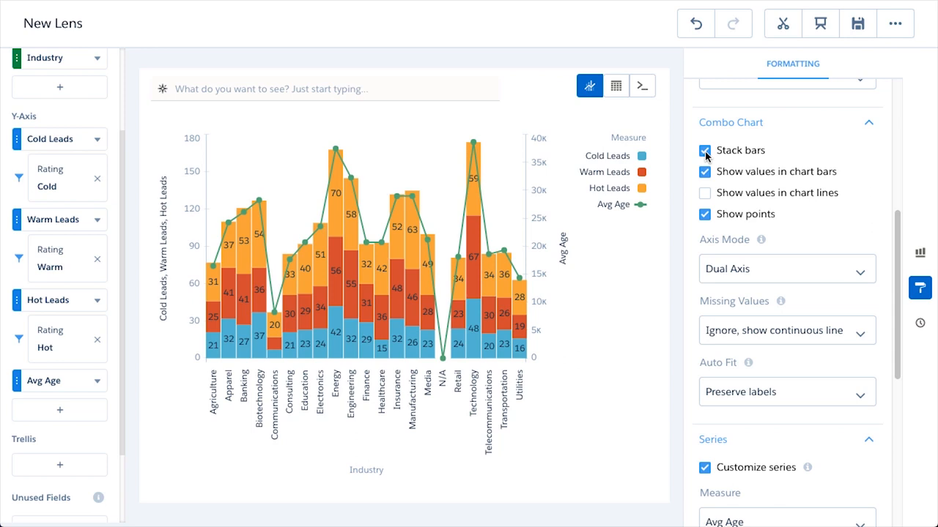